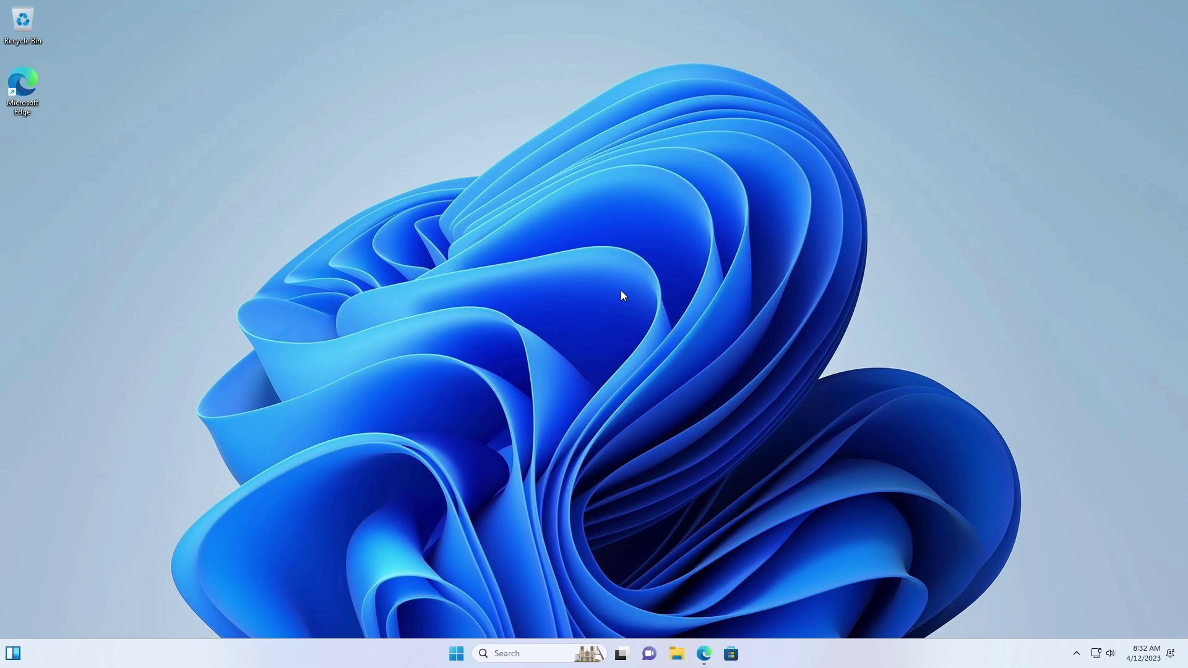
pyautogui.moveTo(622, 280)
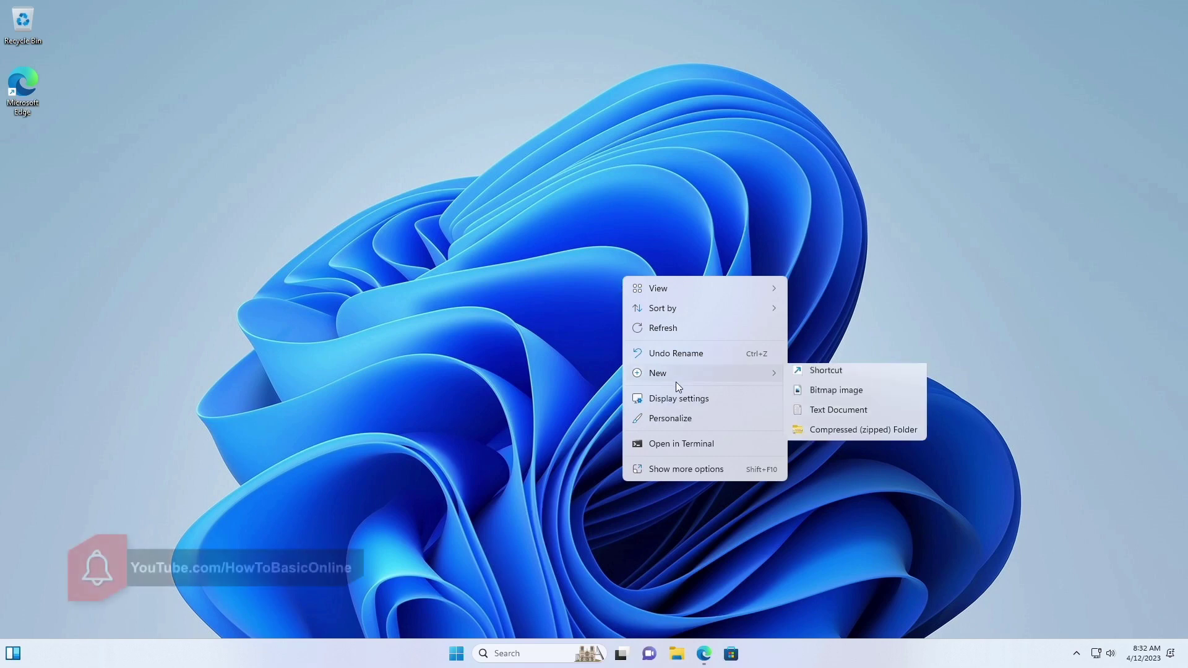
# Step: Create a new text document on the desktop, name it W11, and open it in Notepad
pyautogui.click(838, 409)
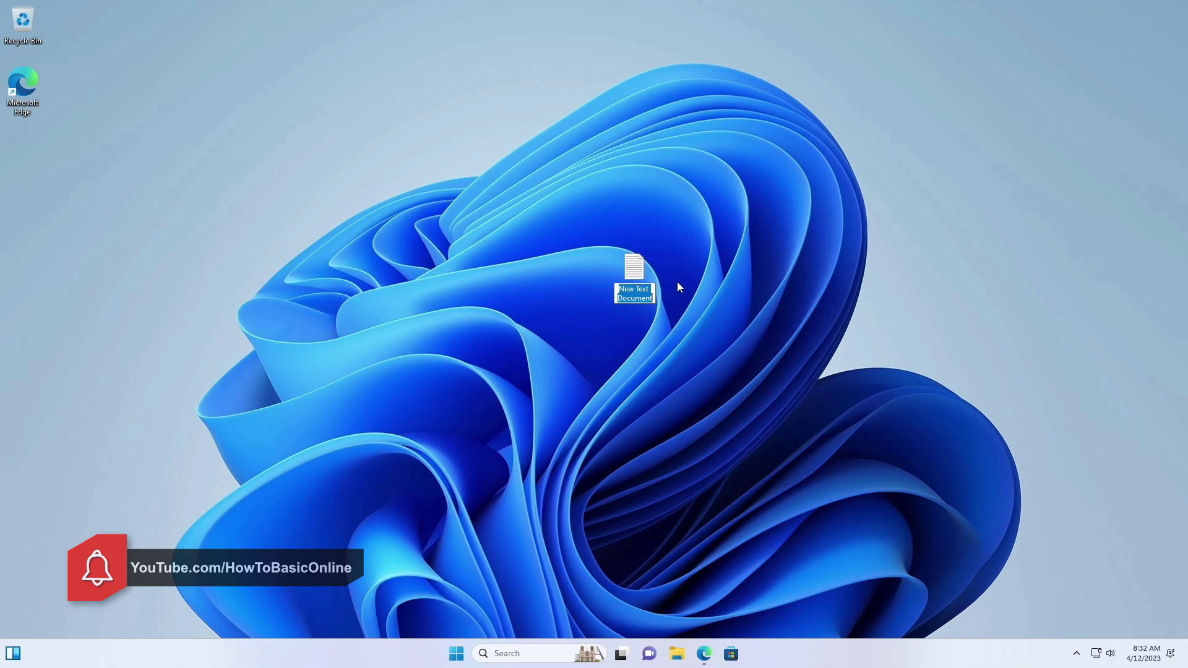
pyautogui.write('w1')
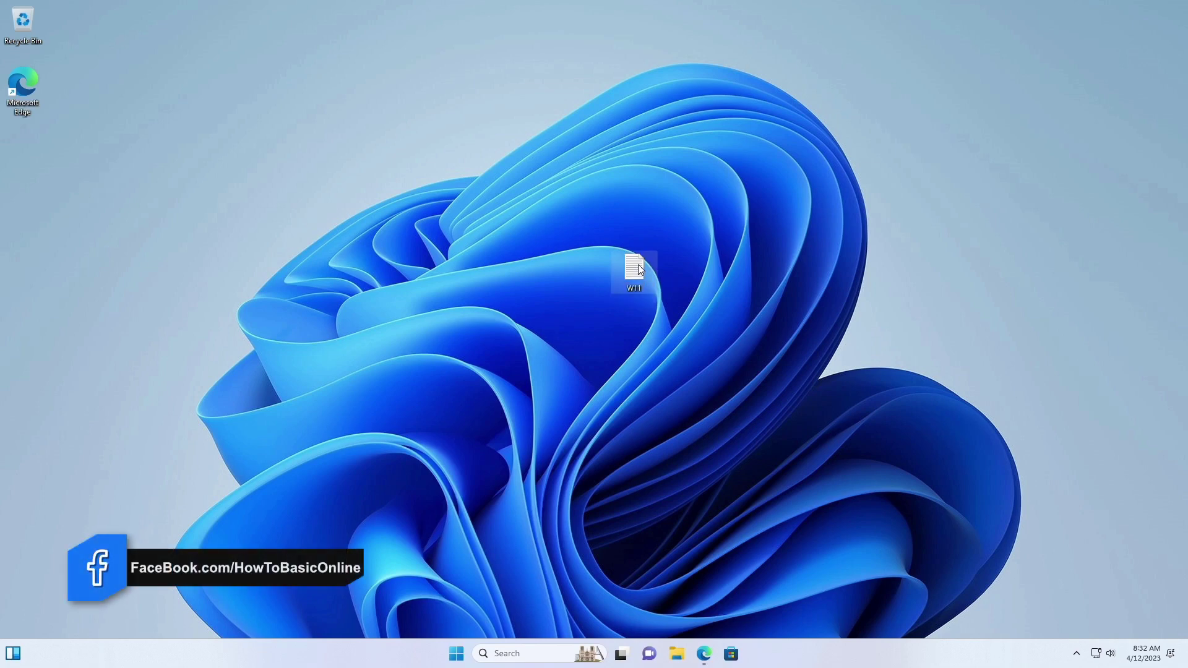
pyautogui.doubleClick(633, 269)
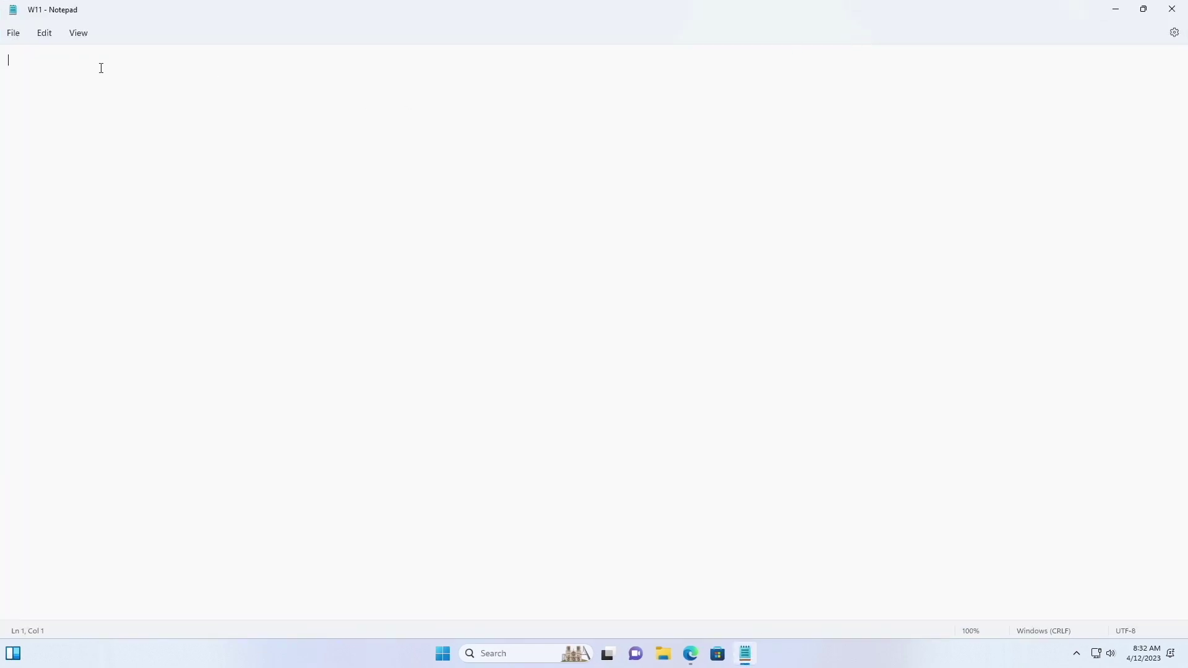
# Step: Paste the copied Windows 11 release text into the empty W11 document via the context menu
pyautogui.rightClick(99, 67)
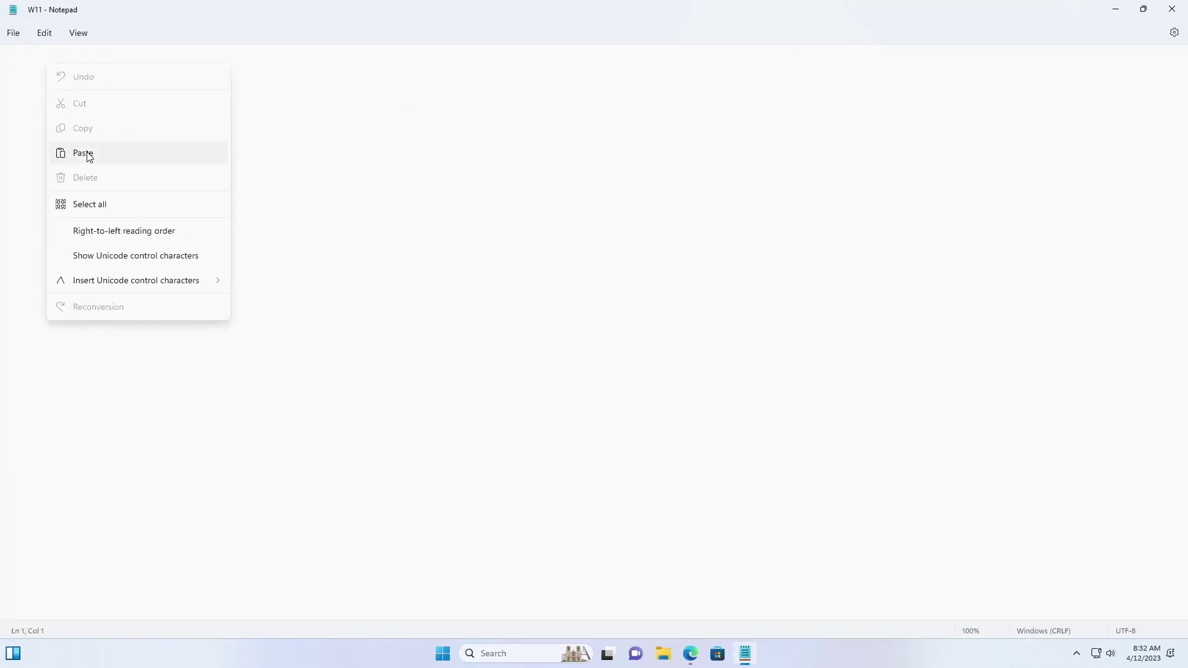
pyautogui.click(83, 153)
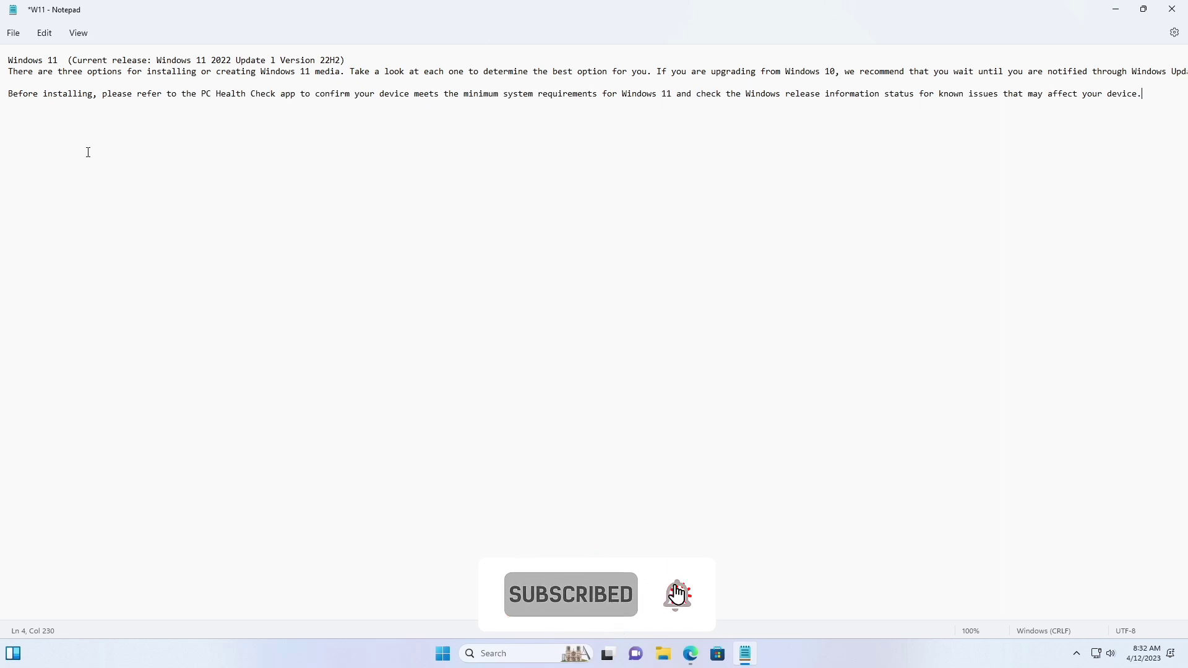
pyautogui.moveTo(43, 32)
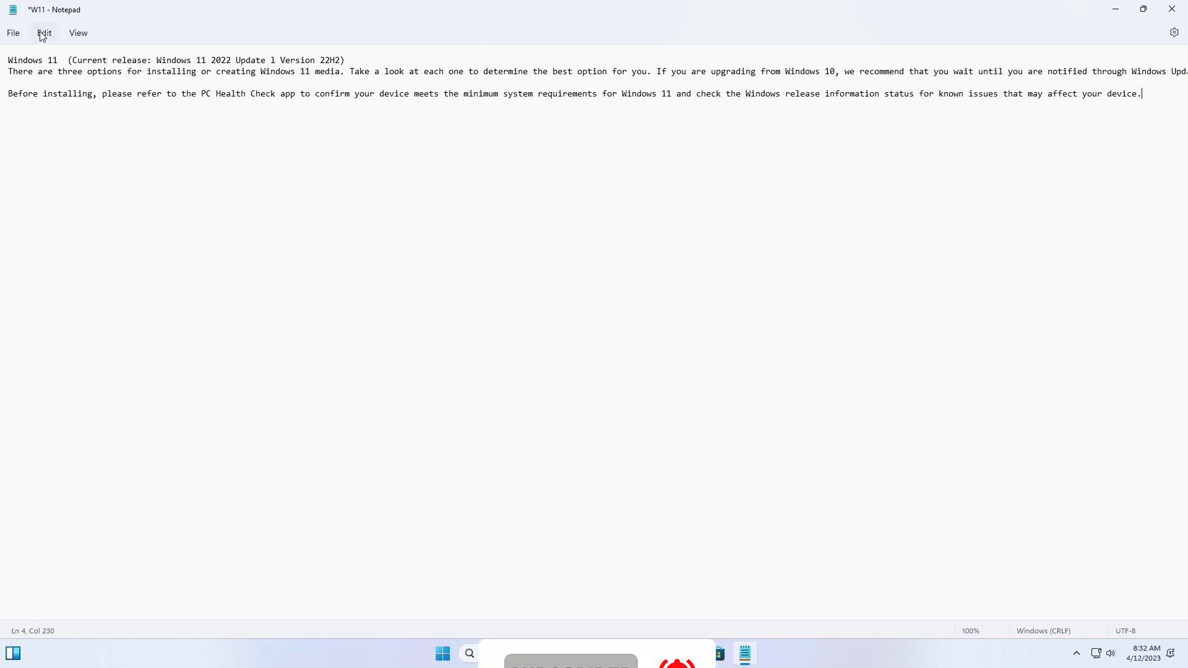
# Step: Enable Word wrap so the long lines fit the window, then close W11 to reach the save prompt
pyautogui.click(77, 32)
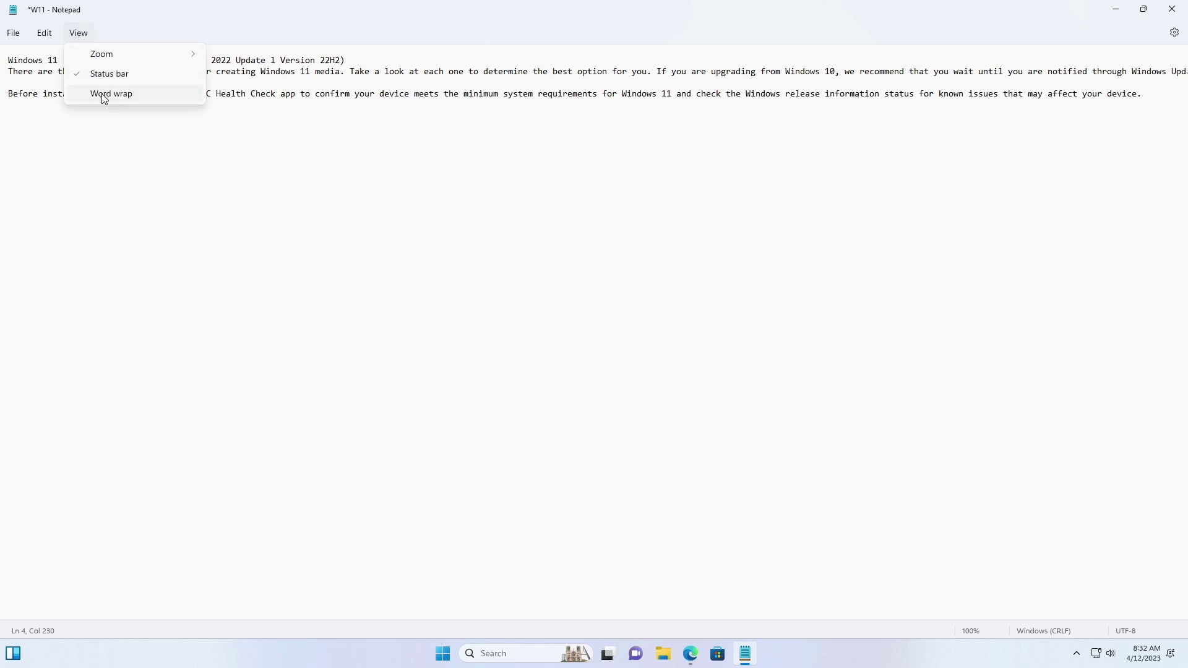
pyautogui.click(110, 92)
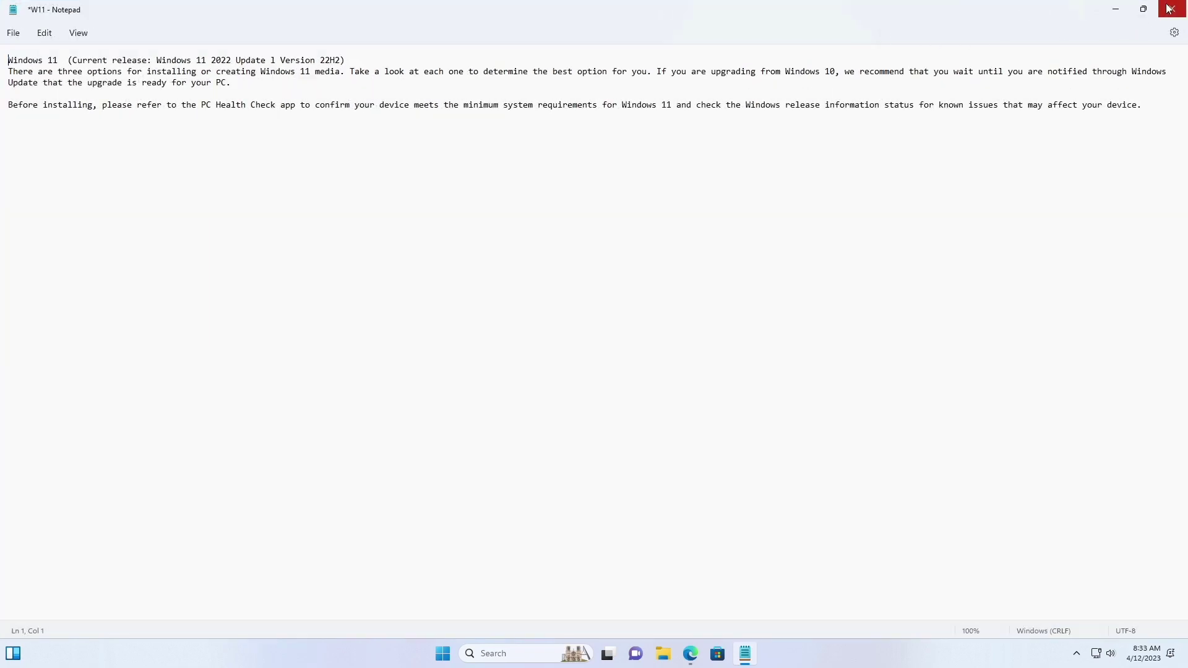
pyautogui.click(1171, 9)
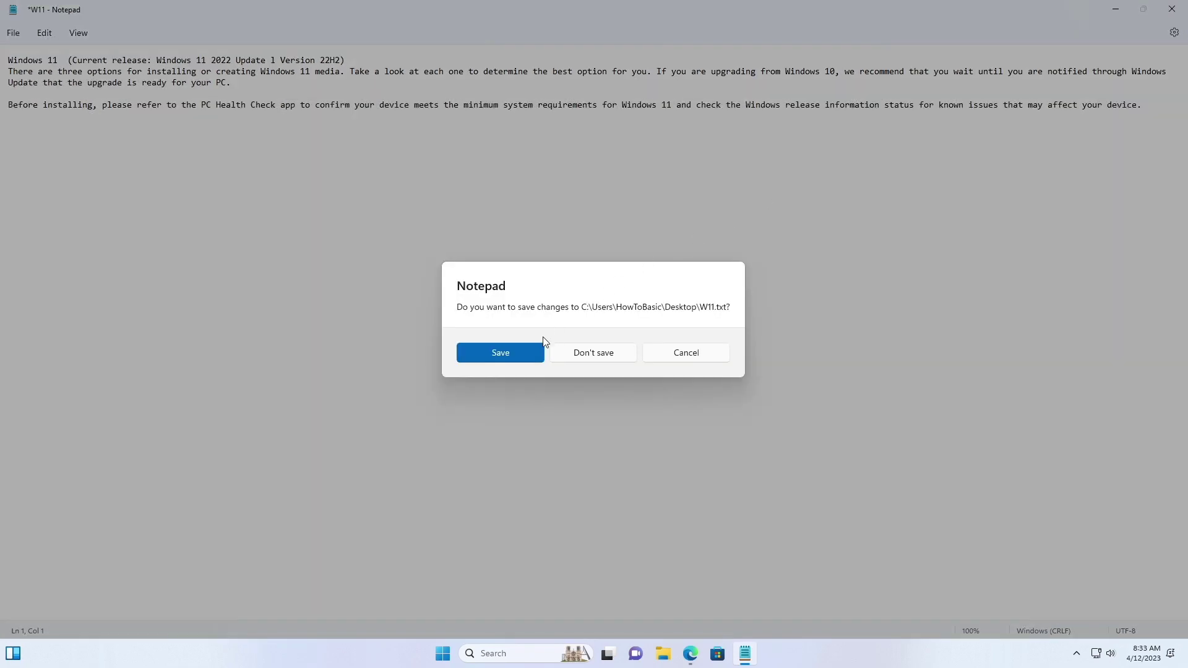